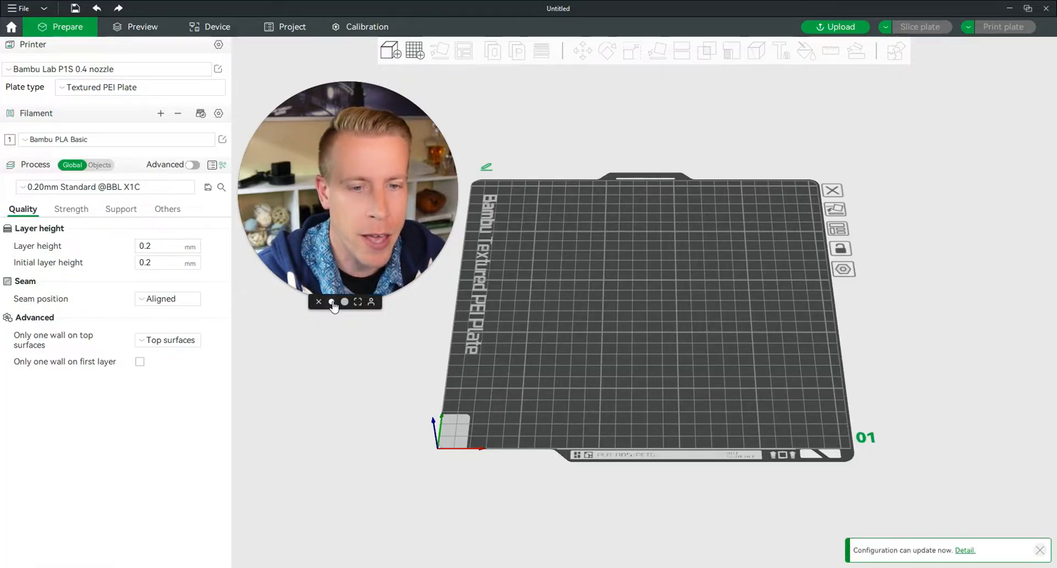
Import psyduck.stl onto the plate, converting it to millimetres, ready for uniform 200% scaling.
click(331, 302)
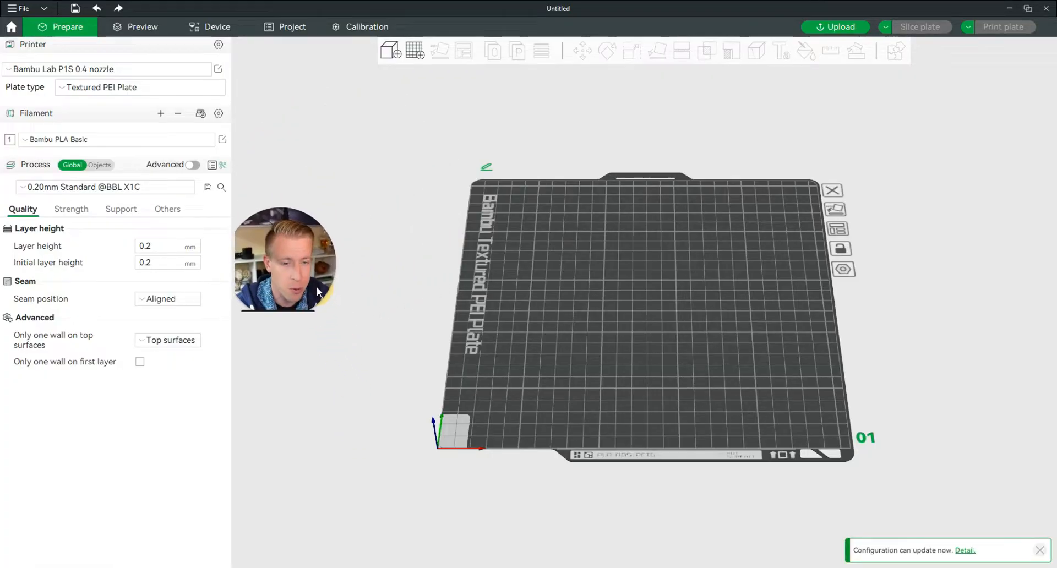
mouse_move(438, 282)
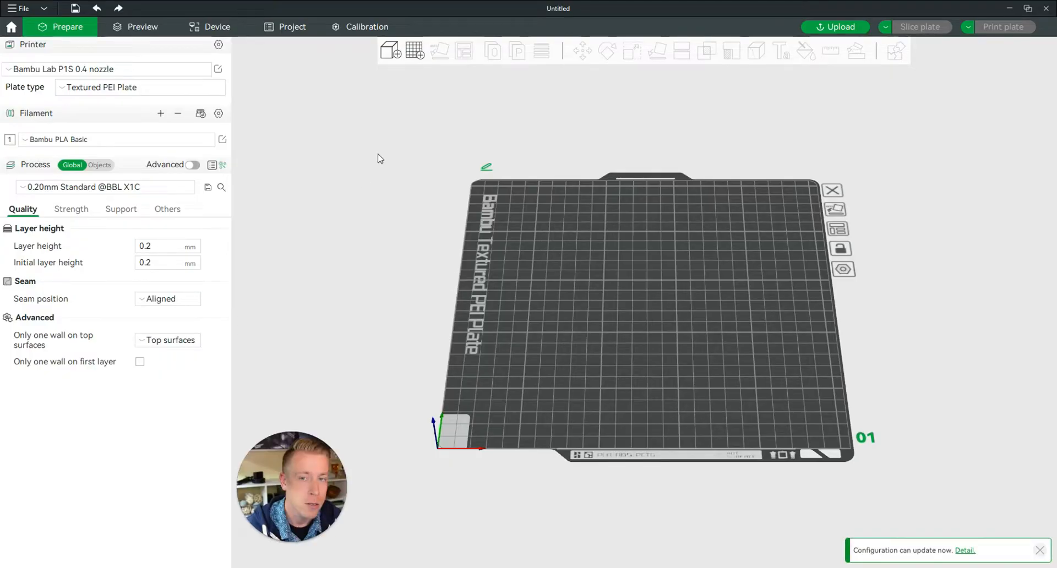
mouse_move(390, 51)
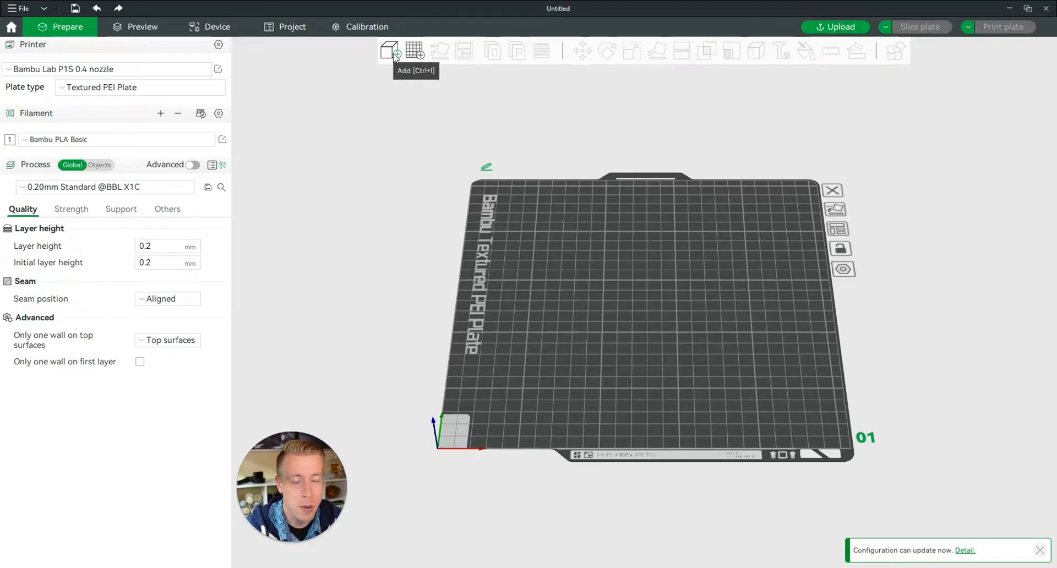
click(389, 51)
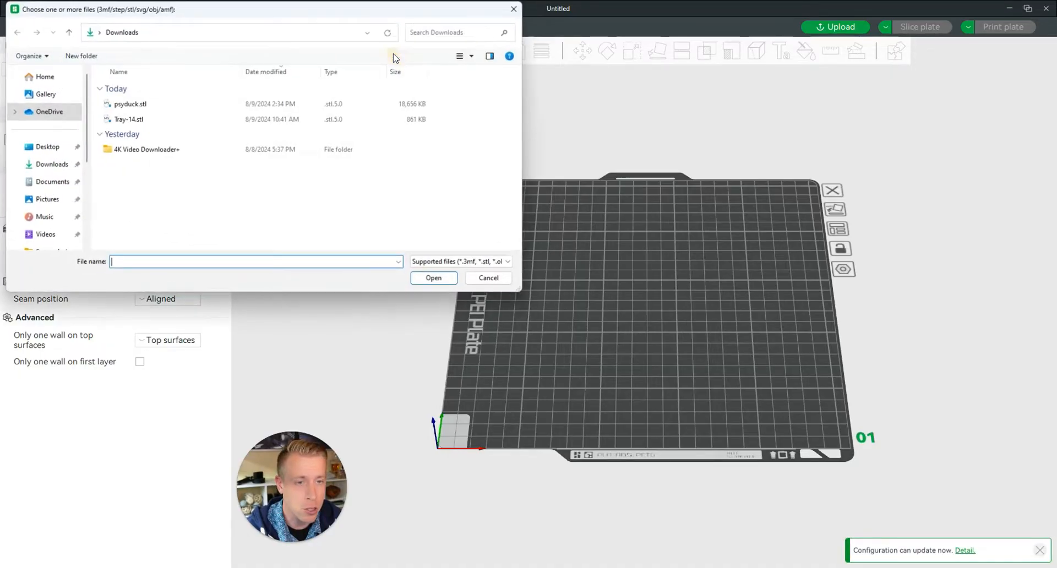
click(433, 277)
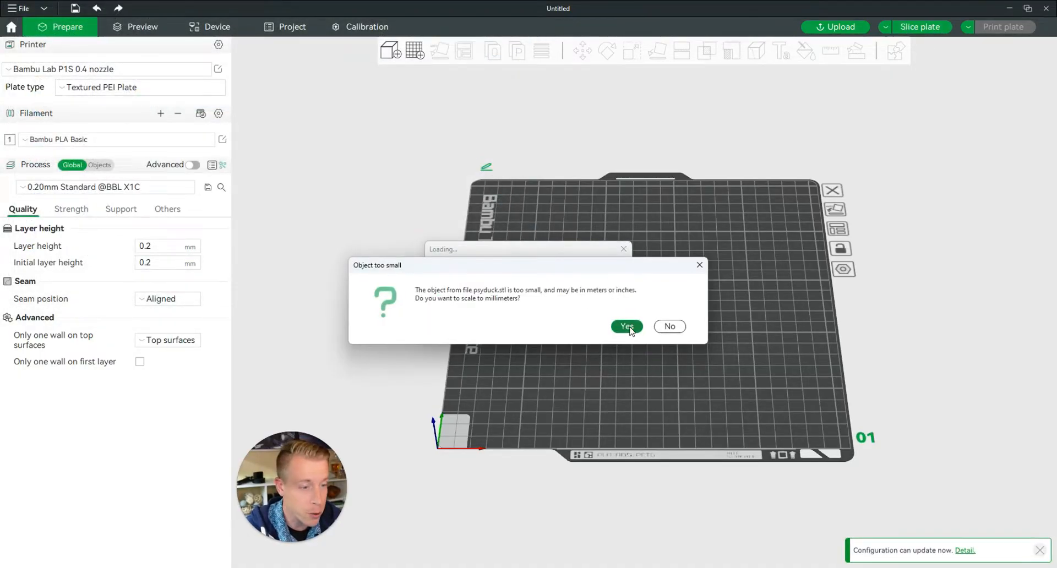
click(626, 326)
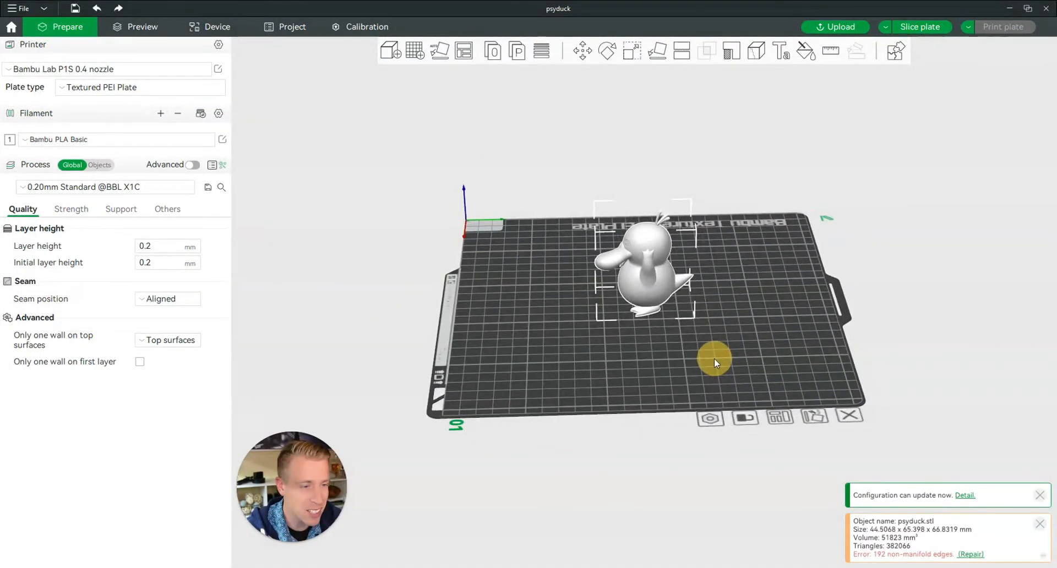
click(631, 50)
text(200)
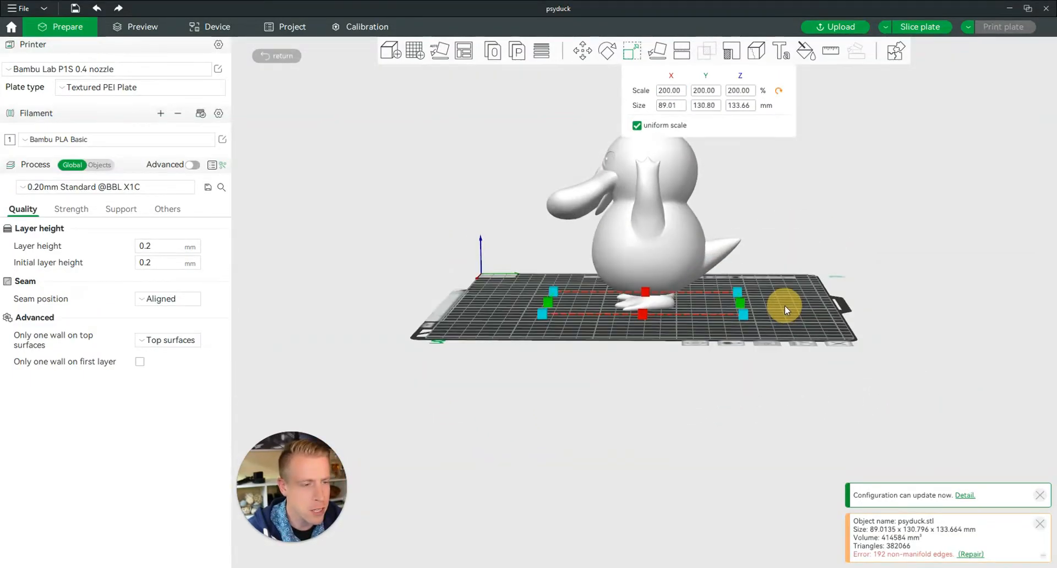
click(571, 346)
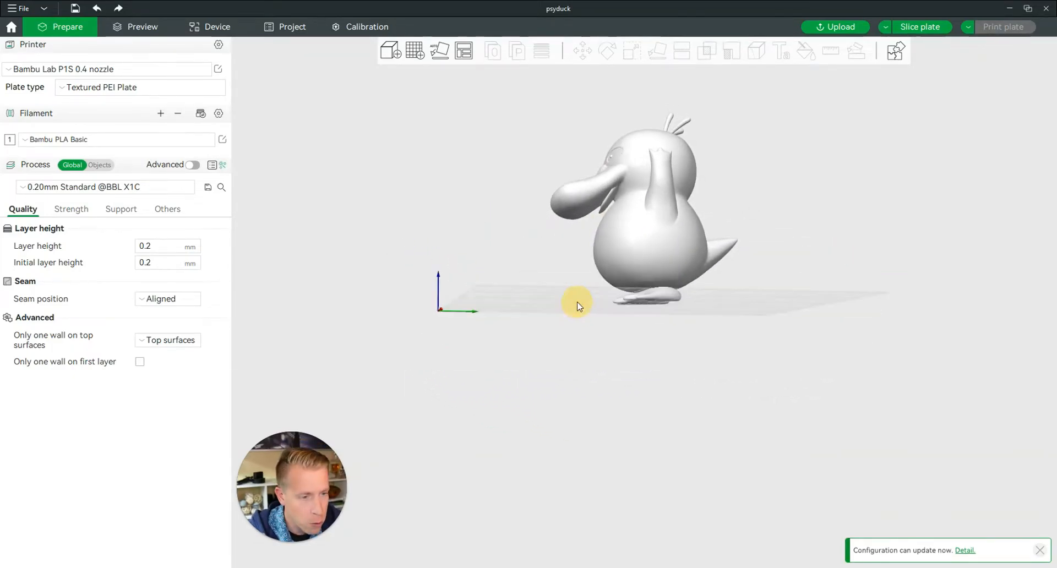
drag(577, 306, 539, 293)
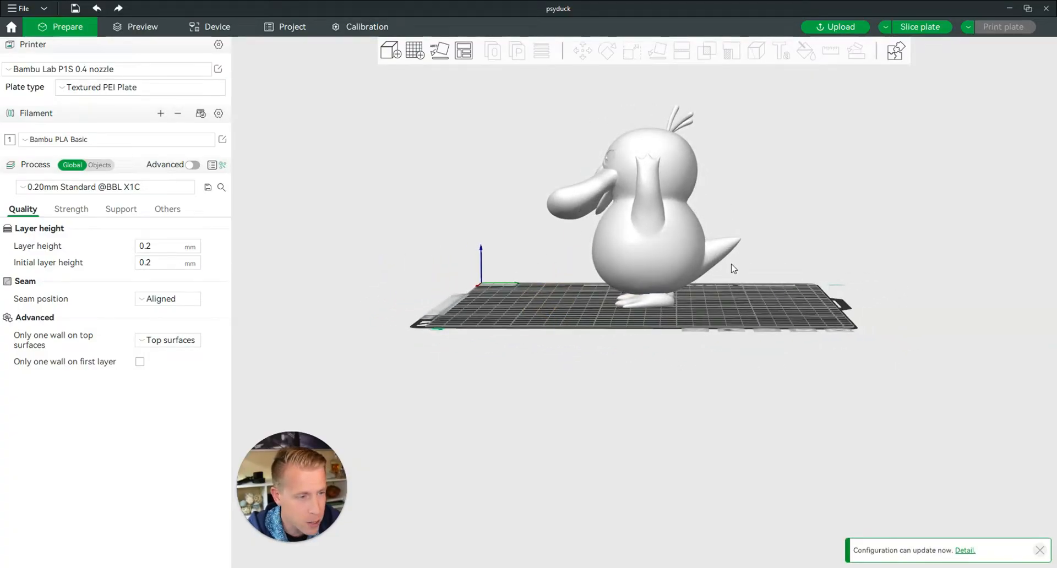
mouse_move(585, 308)
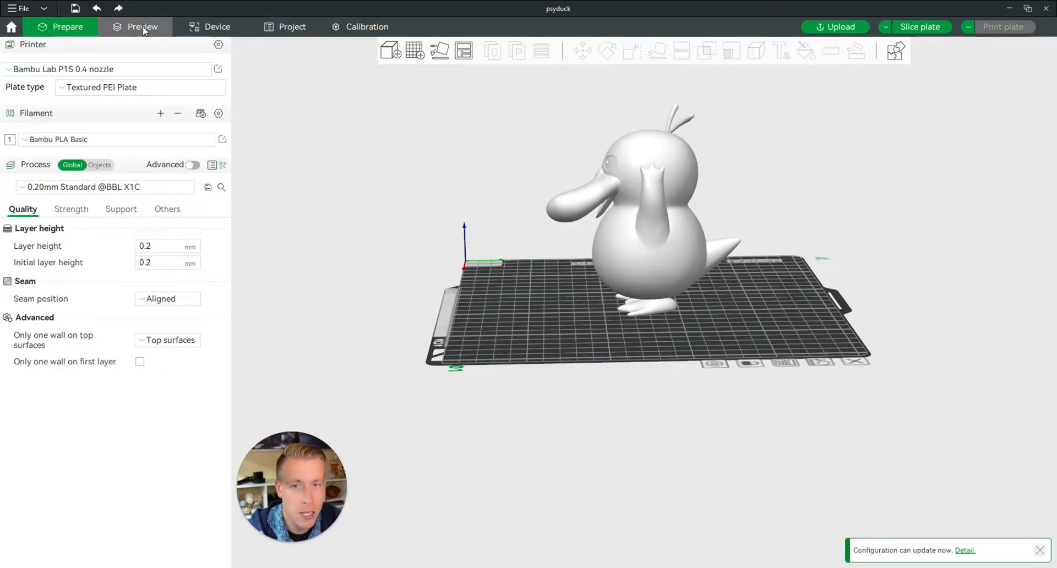
Slice the plate in Preview and dismiss the floating regions warning (about 2h19m, 115 g PLA).
click(919, 27)
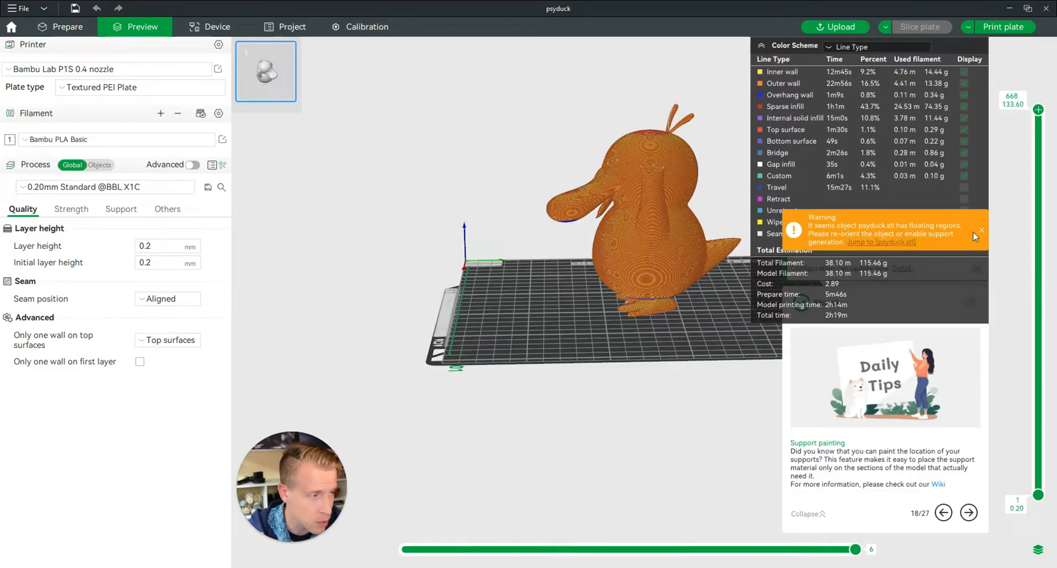
click(980, 229)
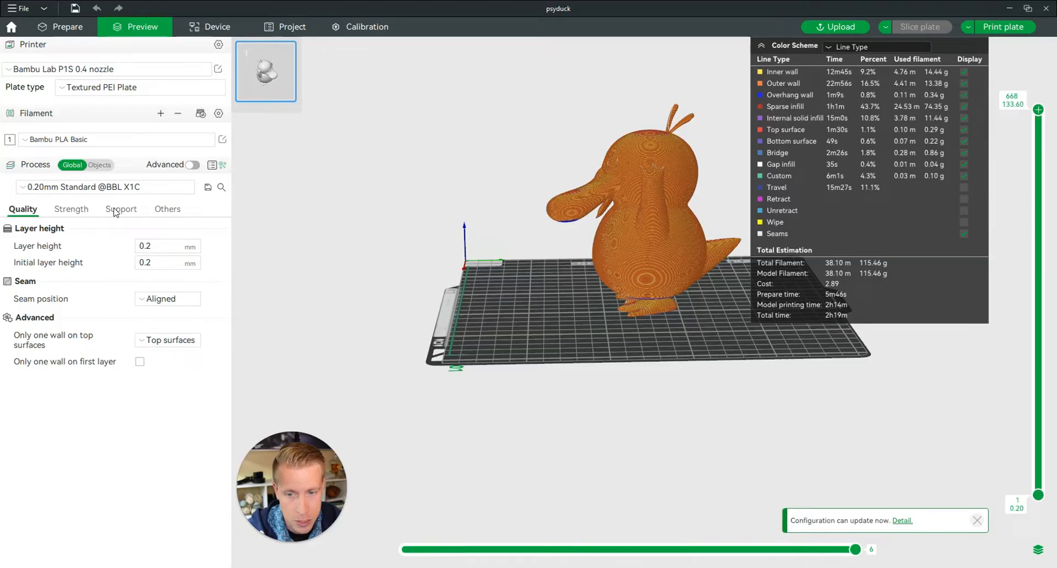
Enable tree(manual) support generation, re-slice the plate, and return to Prepare.
click(120, 210)
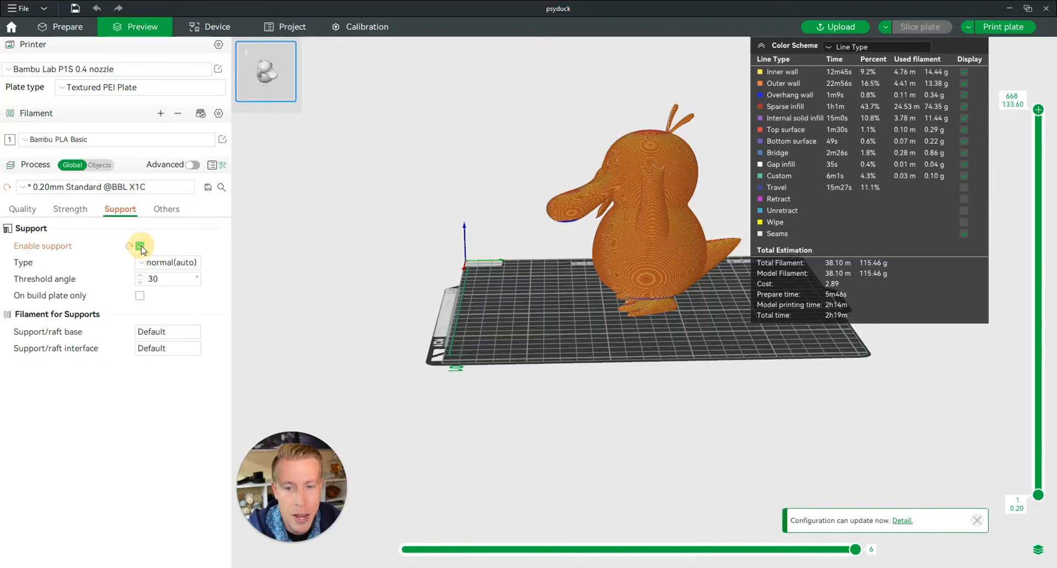
click(168, 262)
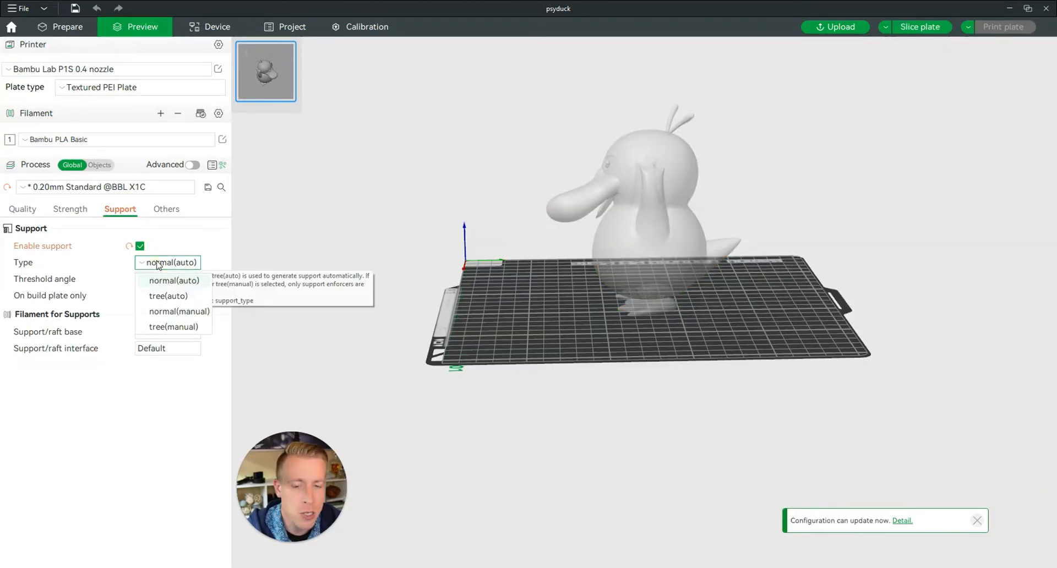
mouse_move(173, 280)
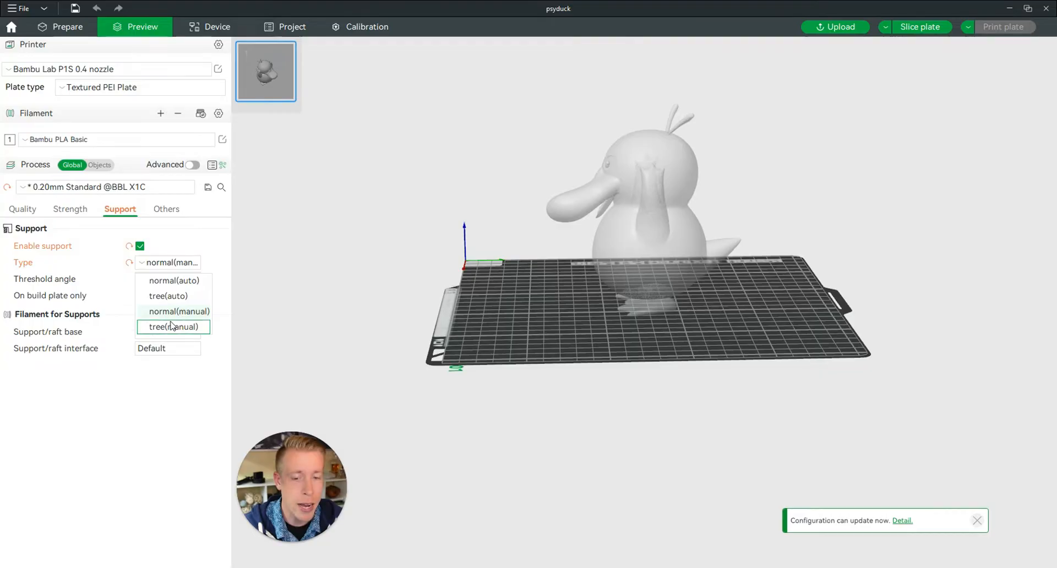
click(172, 326)
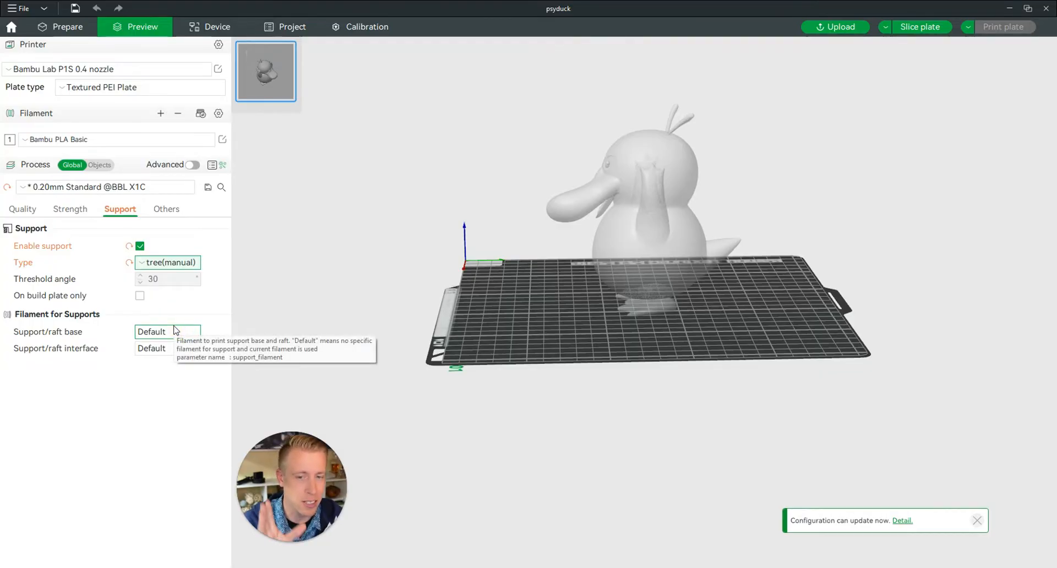
mouse_move(275, 313)
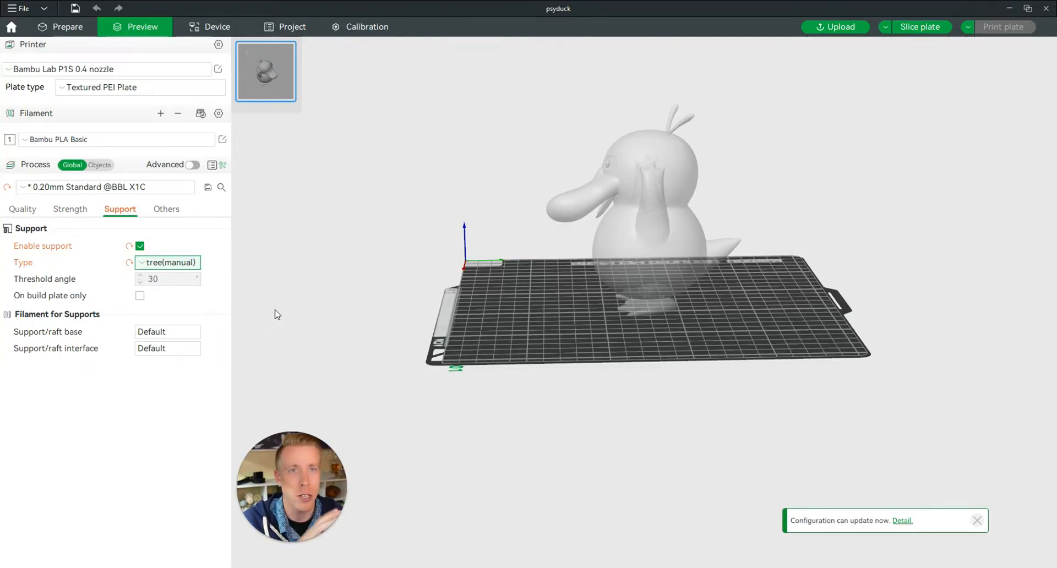
mouse_move(174, 267)
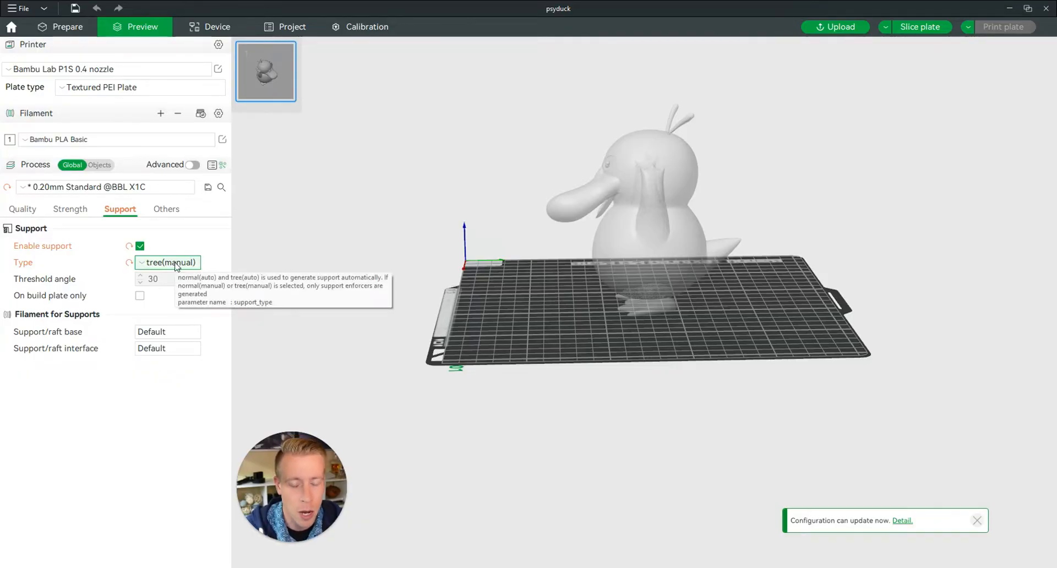
mouse_move(920, 27)
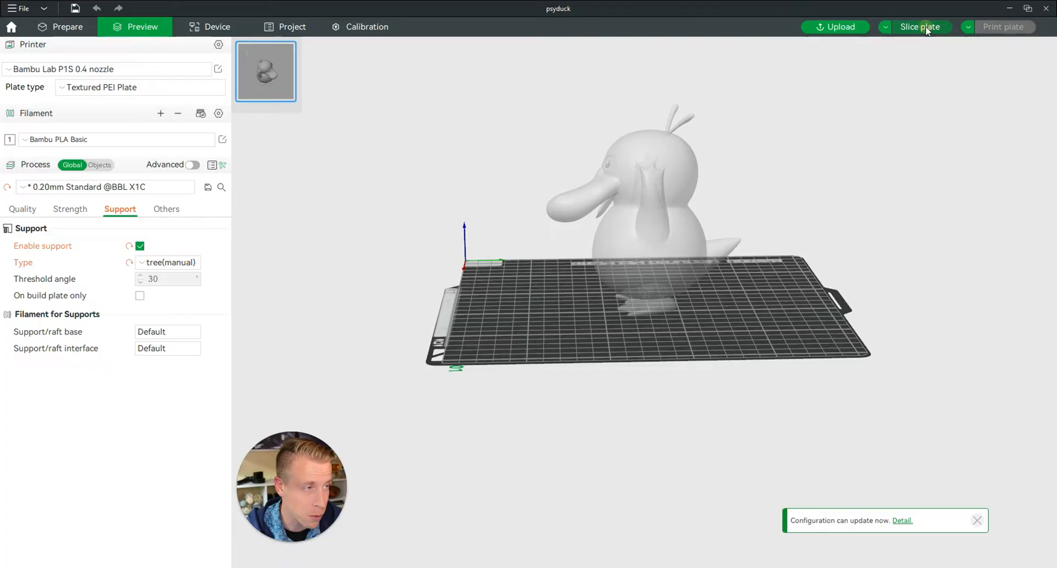
click(921, 27)
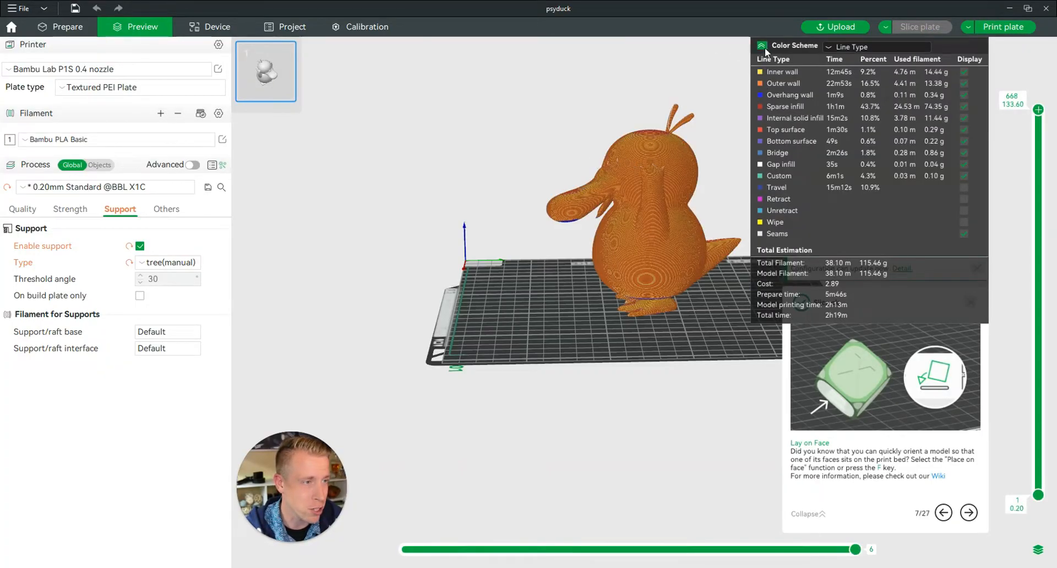
click(68, 27)
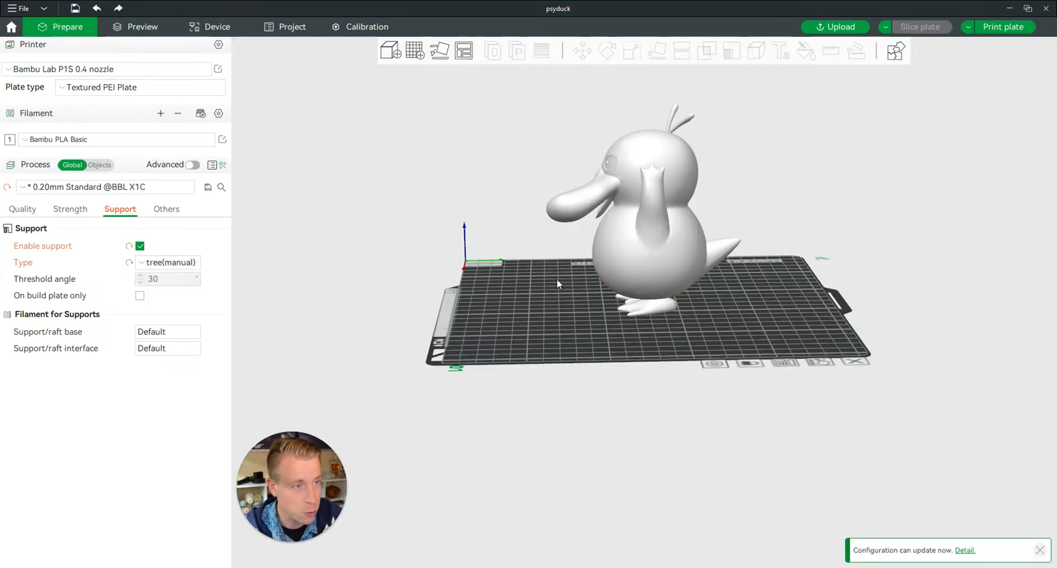
Select the Psyduck, briefly enter support painting, and orbit to inspect its underside.
drag(560, 282, 661, 252)
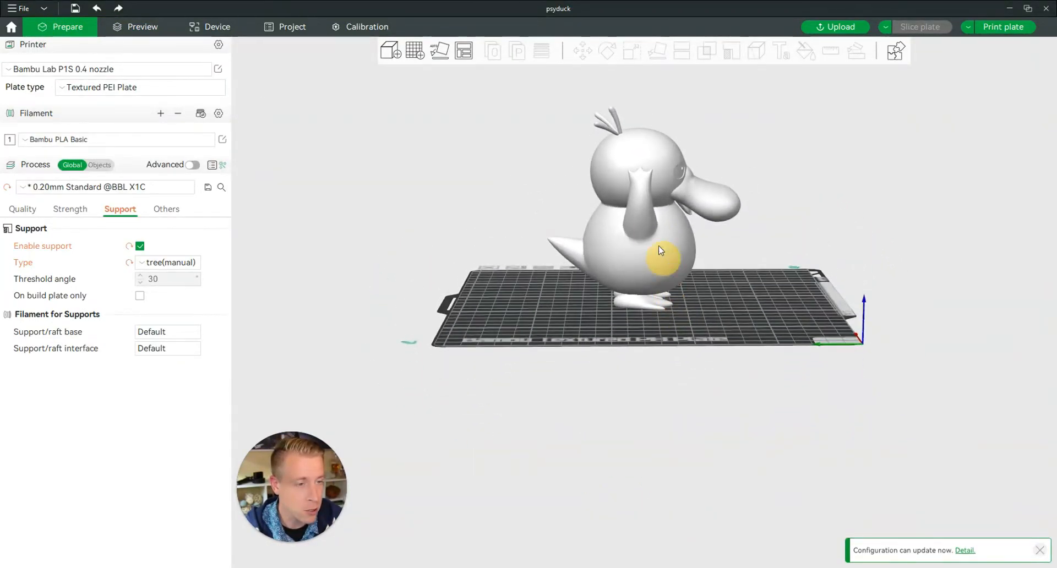
click(661, 250)
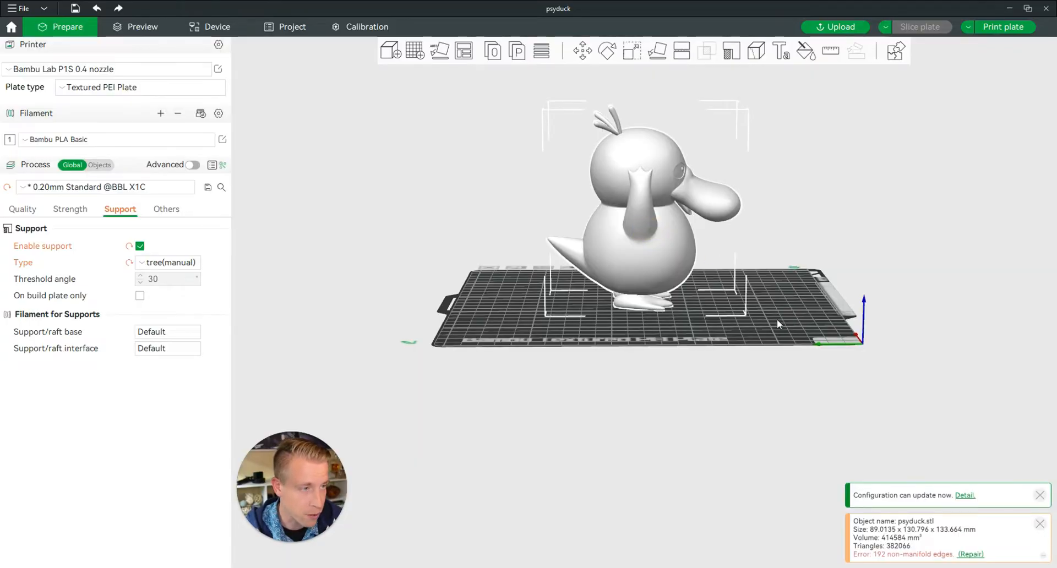
mouse_move(732, 51)
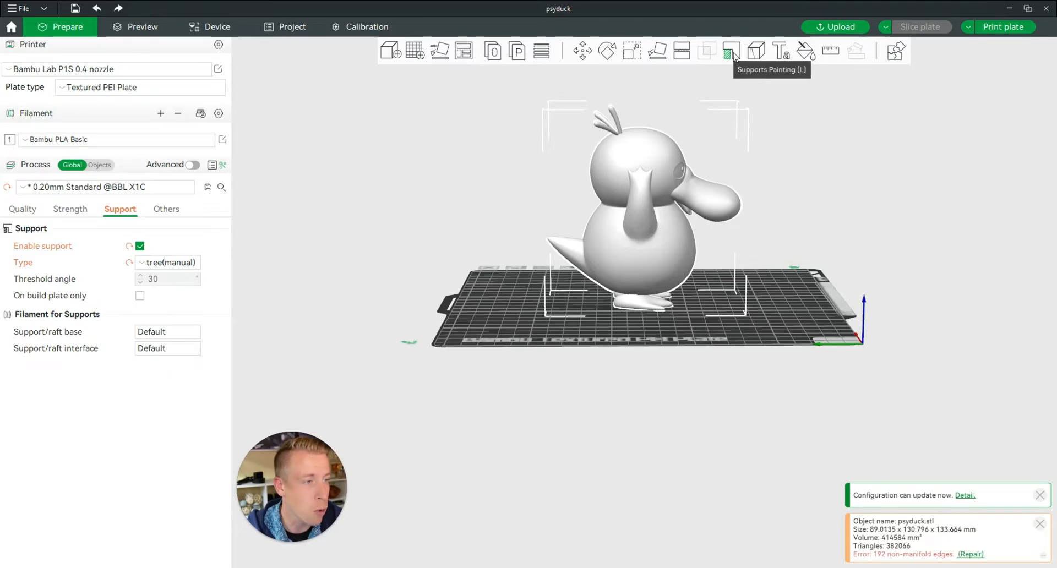
click(731, 51)
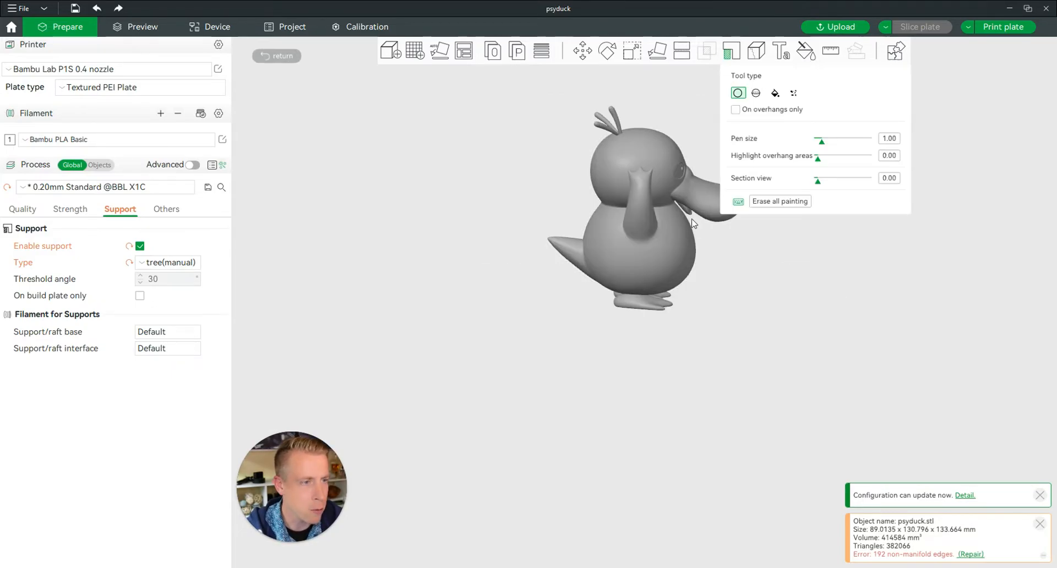
mouse_move(755, 77)
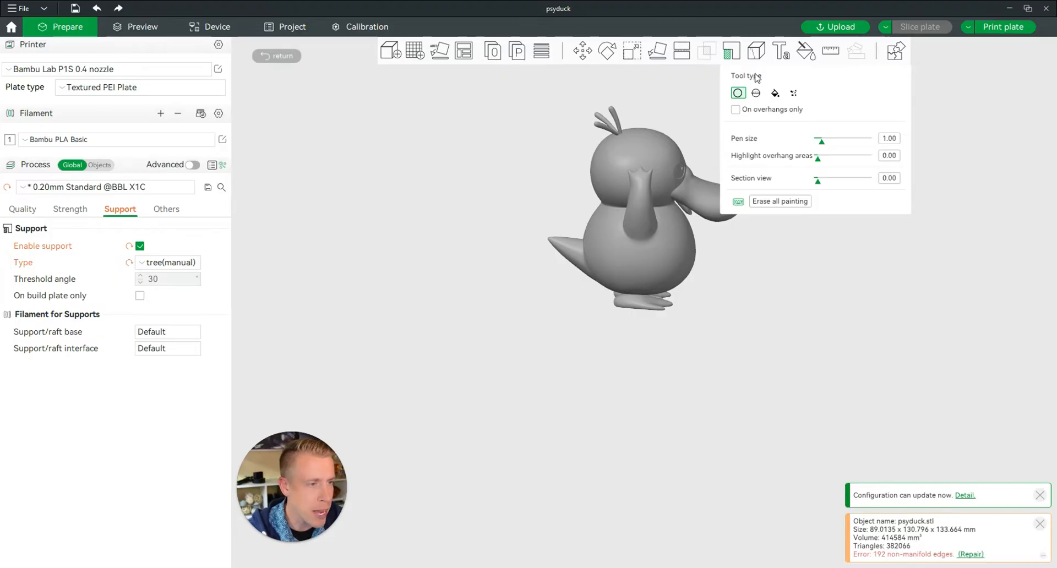
mouse_move(613, 261)
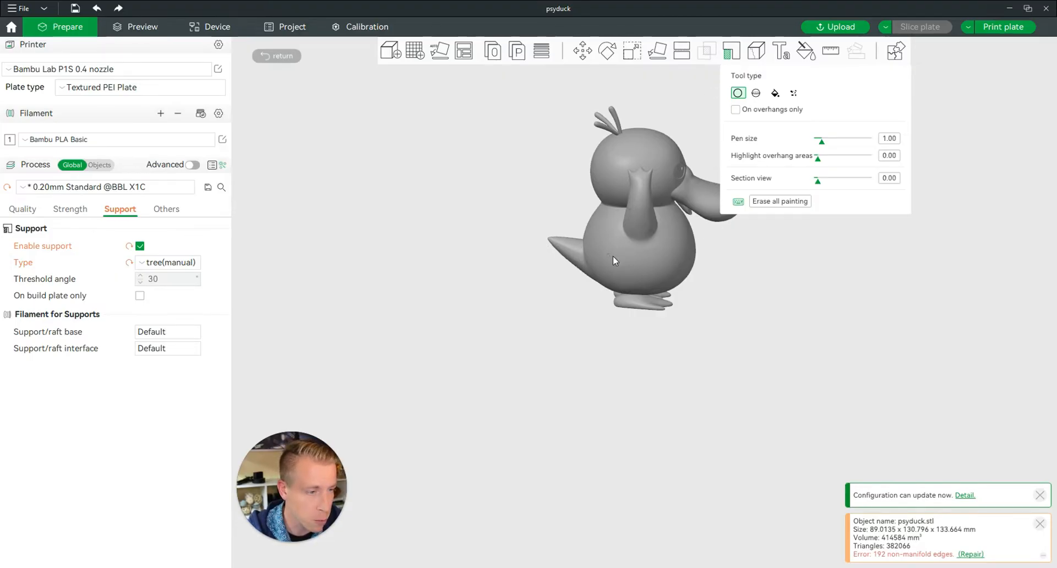
mouse_move(362, 51)
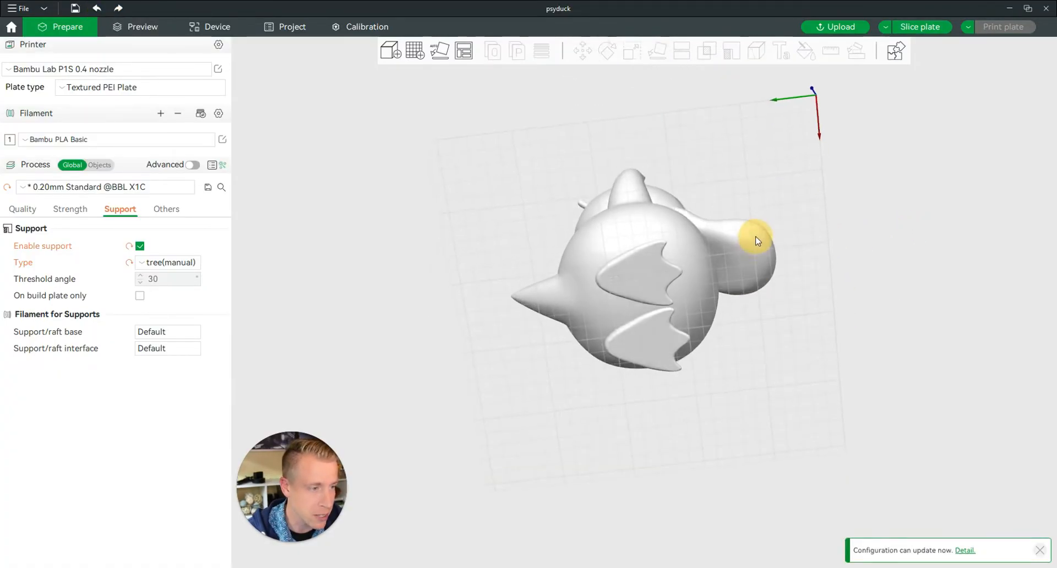
drag(755, 241, 765, 331)
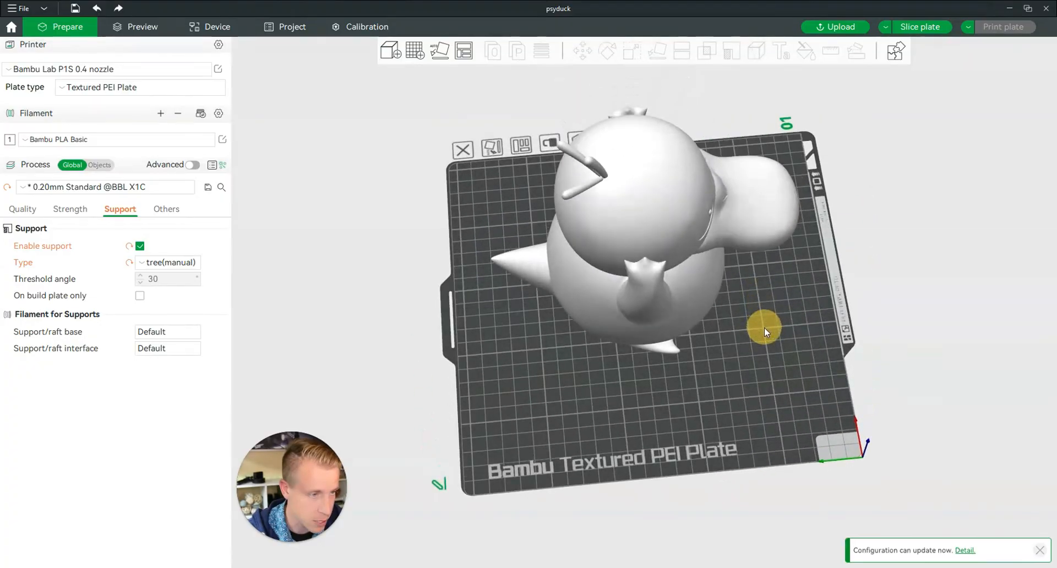
drag(765, 331, 755, 227)
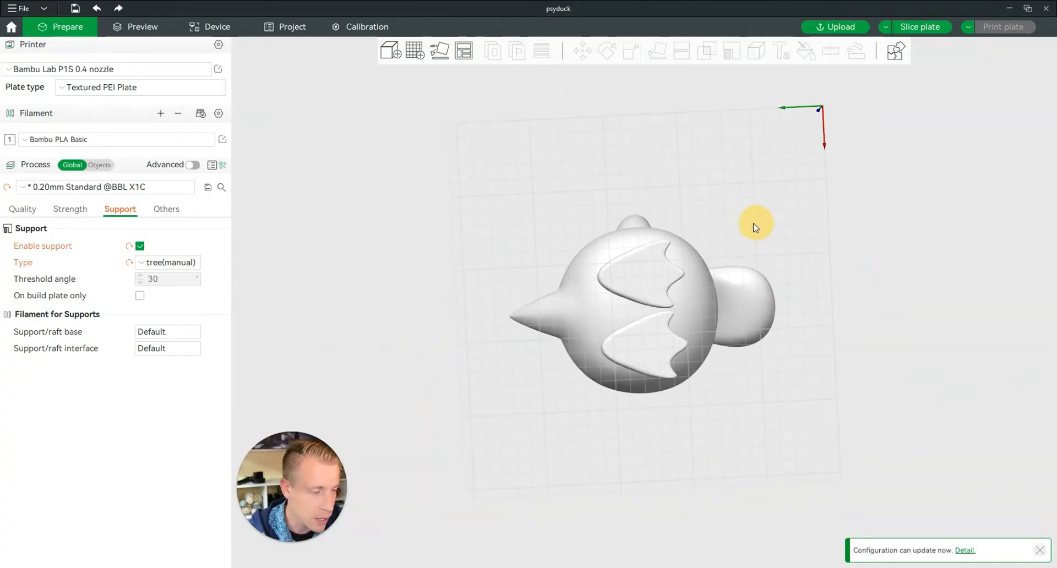
mouse_move(739, 299)
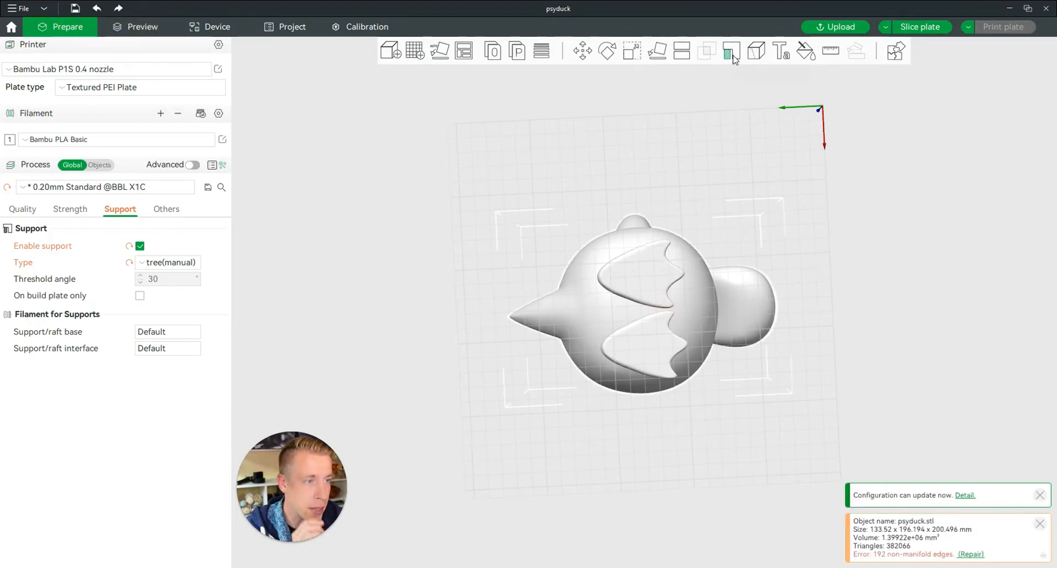
mouse_move(731, 51)
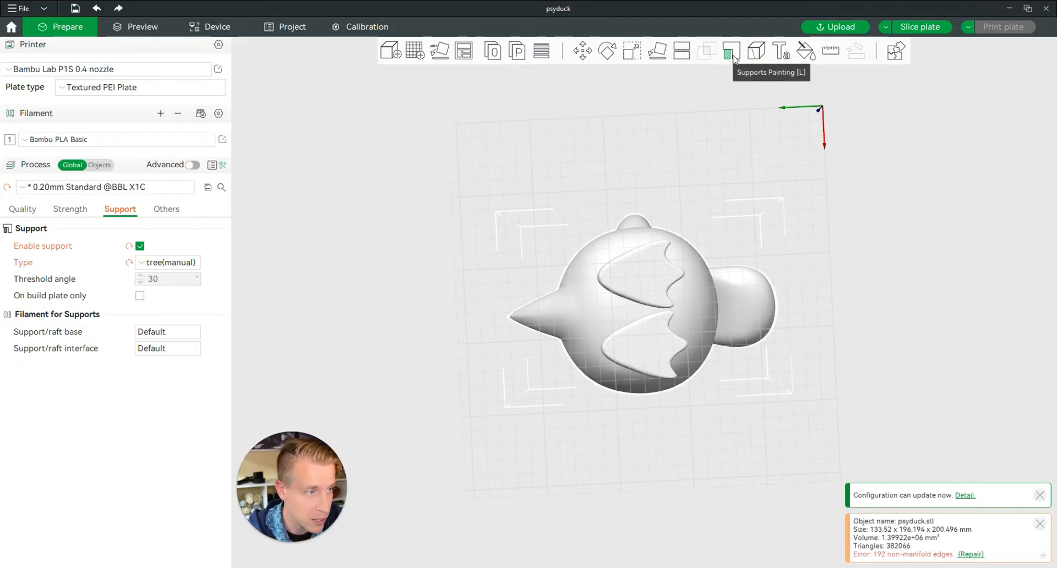
Paint support areas under the beak and tail with pen size about 6.7, then slice the plate.
click(732, 51)
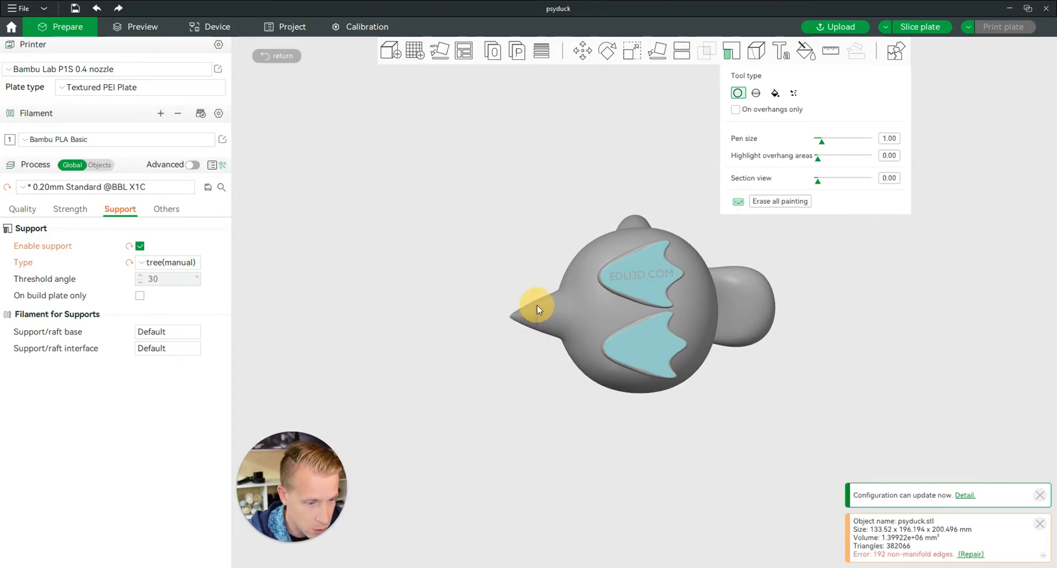
mouse_move(542, 317)
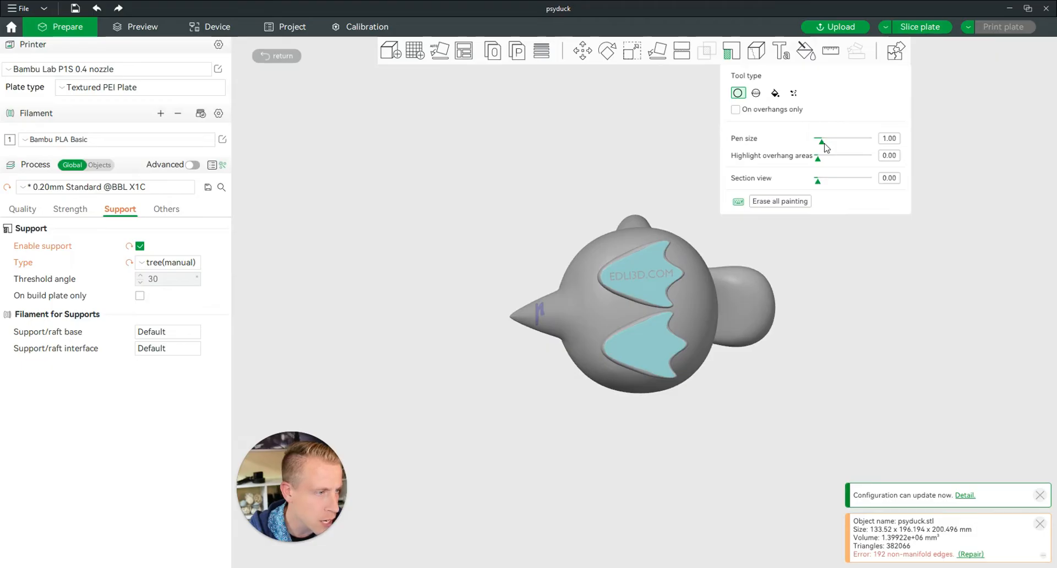
drag(822, 142, 858, 142)
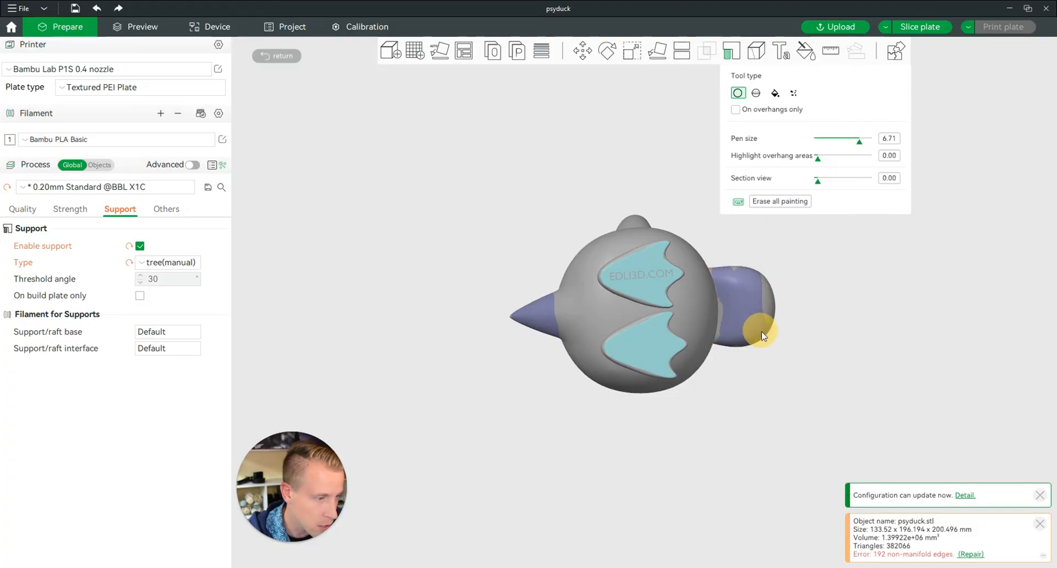
mouse_move(756, 345)
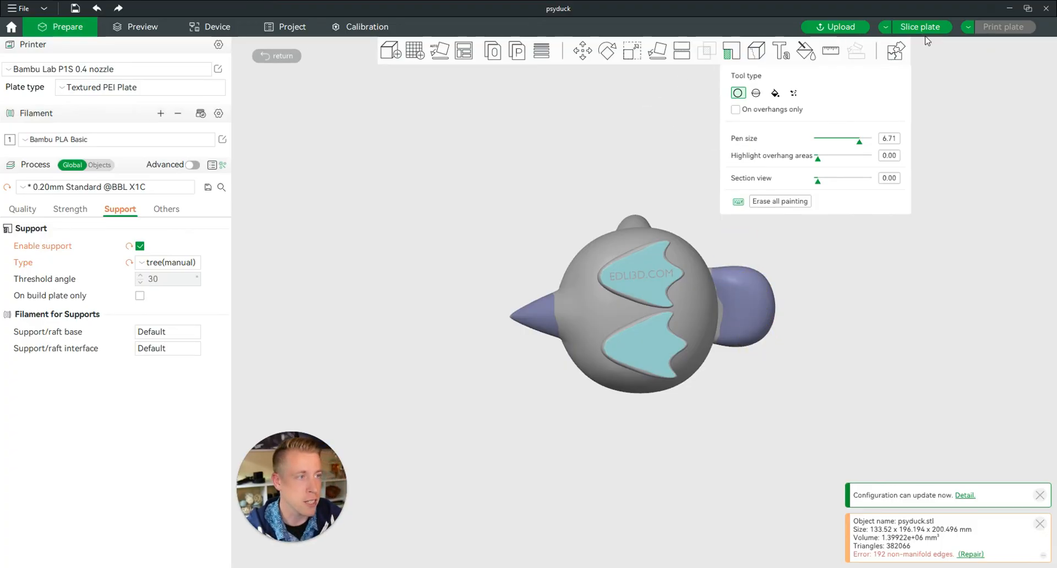
click(920, 27)
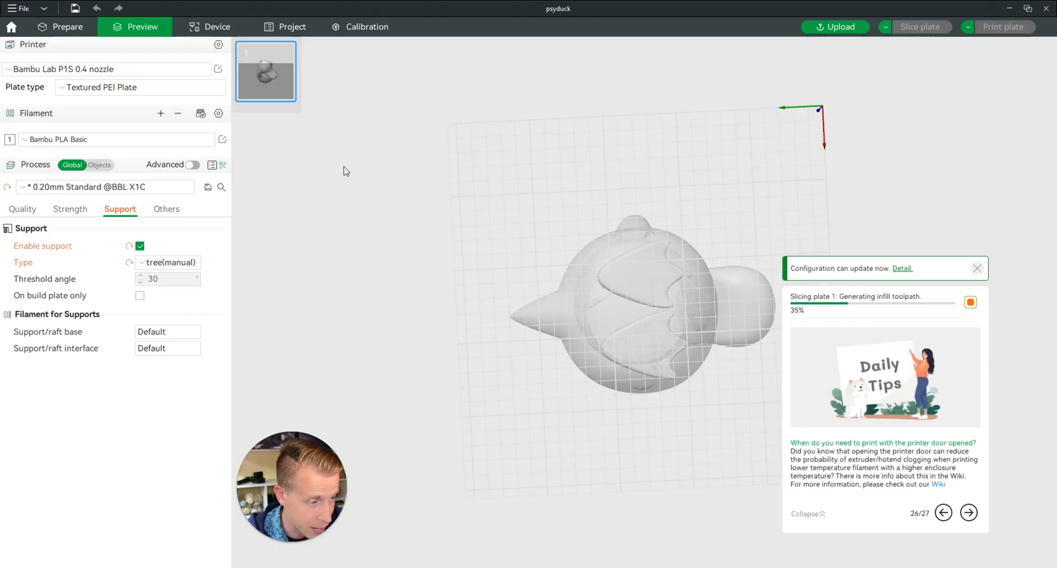